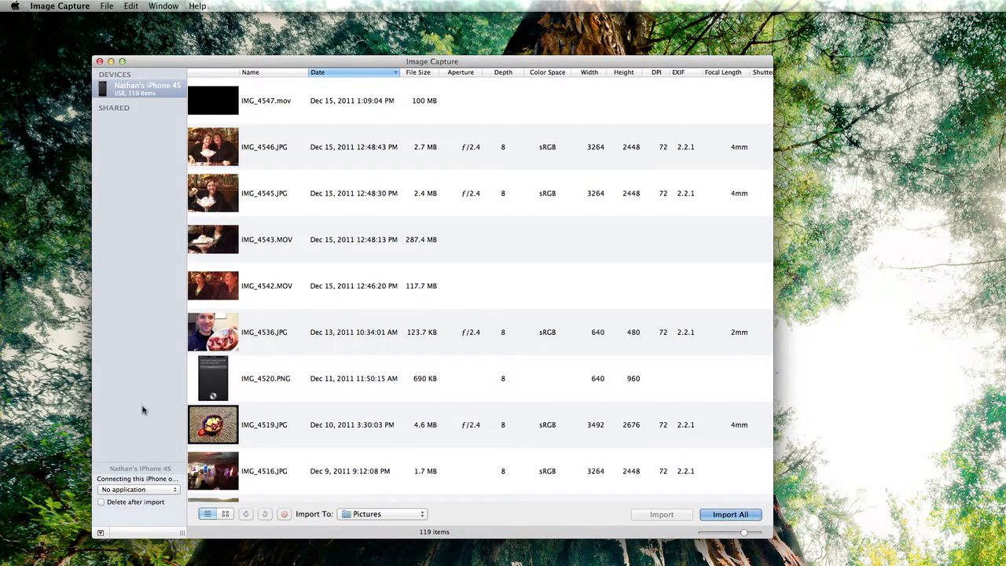
{"action": "mouse_move", "coordinate": [130, 531]}
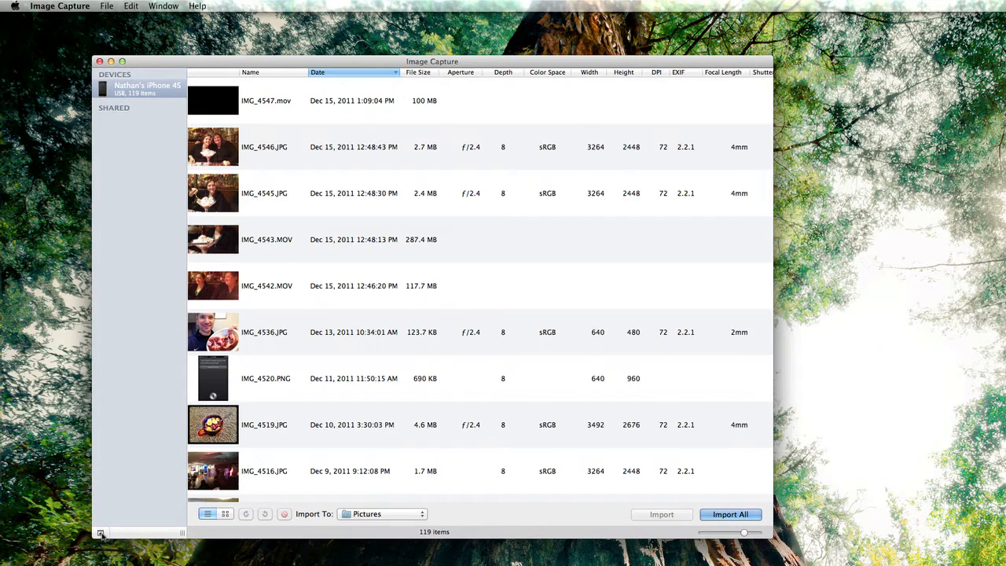
Step: Set 'Connecting this iPhone opens' to No application in the iPhone's device settings
{"action": "left_click", "coordinate": [101, 533]}
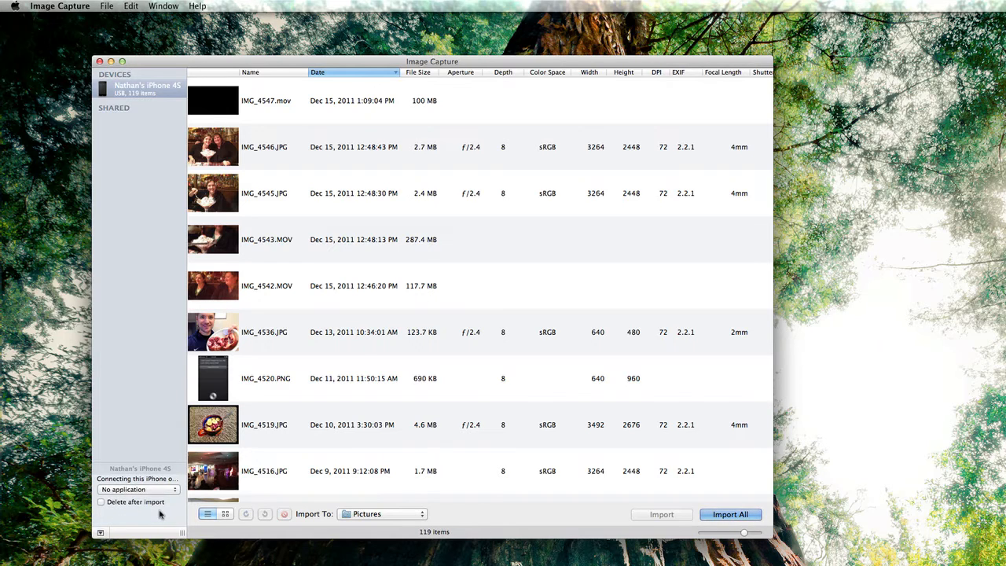
{"action": "left_click", "coordinate": [139, 491]}
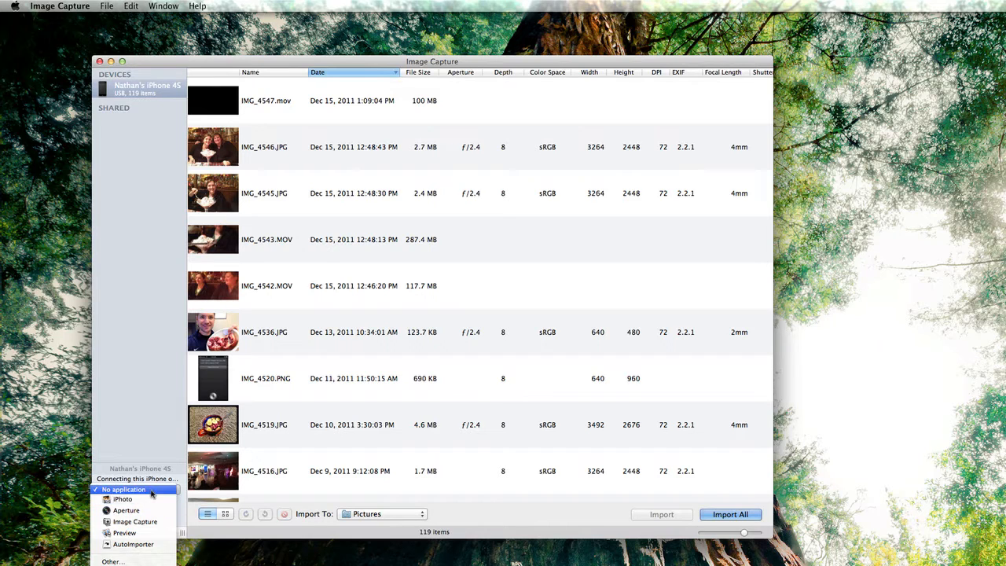
{"action": "left_click", "coordinate": [123, 488]}
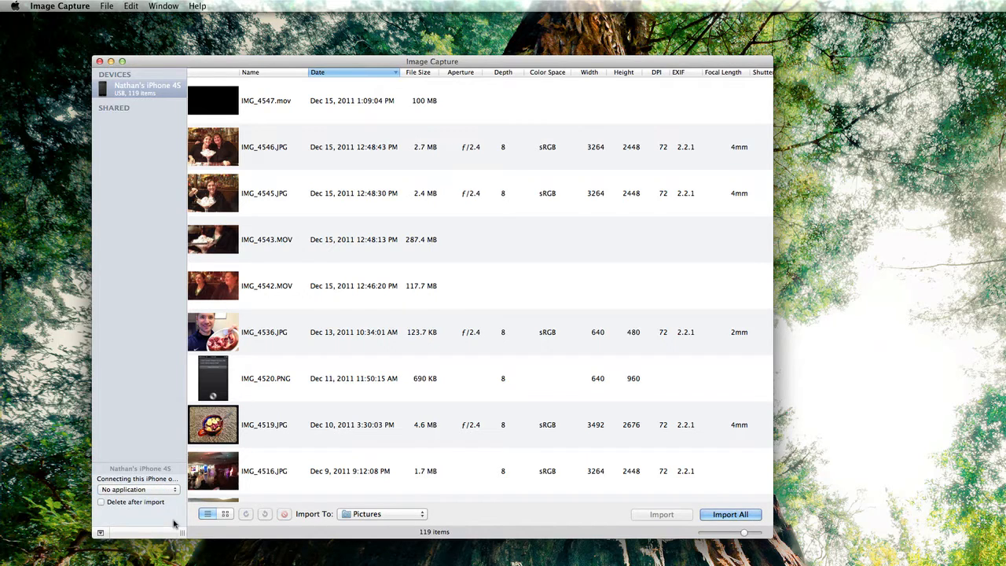